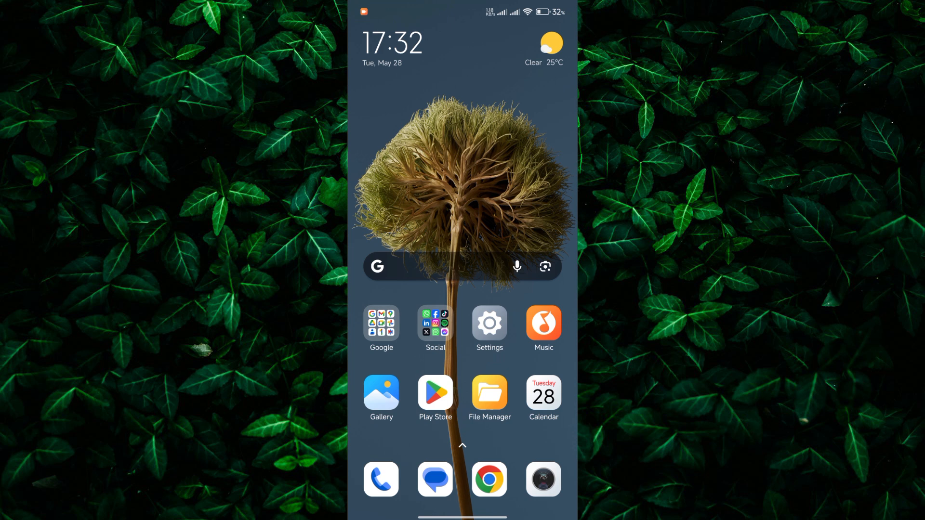
Step: Bring up the app drawer and locate Roblox among the installed apps
{"action": "scroll", "scroll_direction": "up", "scroll_amount": 3}
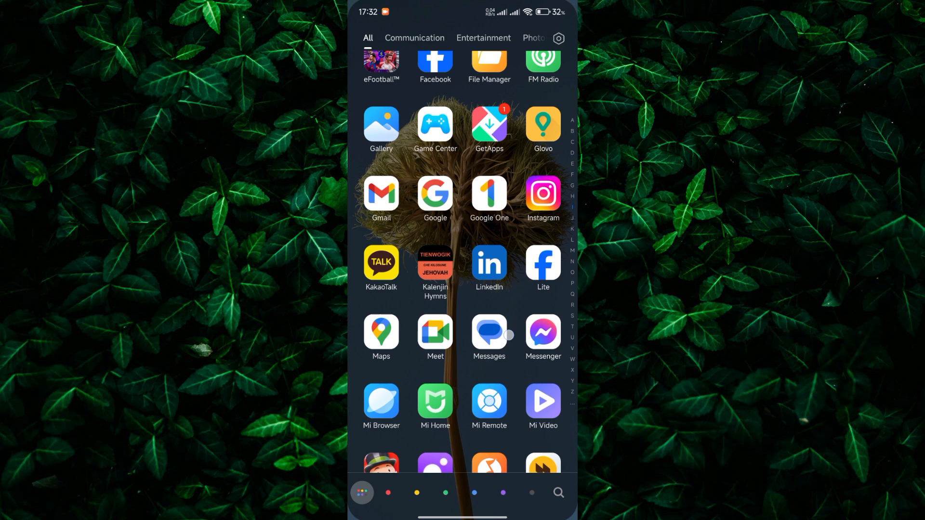
{"action": "scroll", "scroll_direction": "down", "scroll_amount": 3}
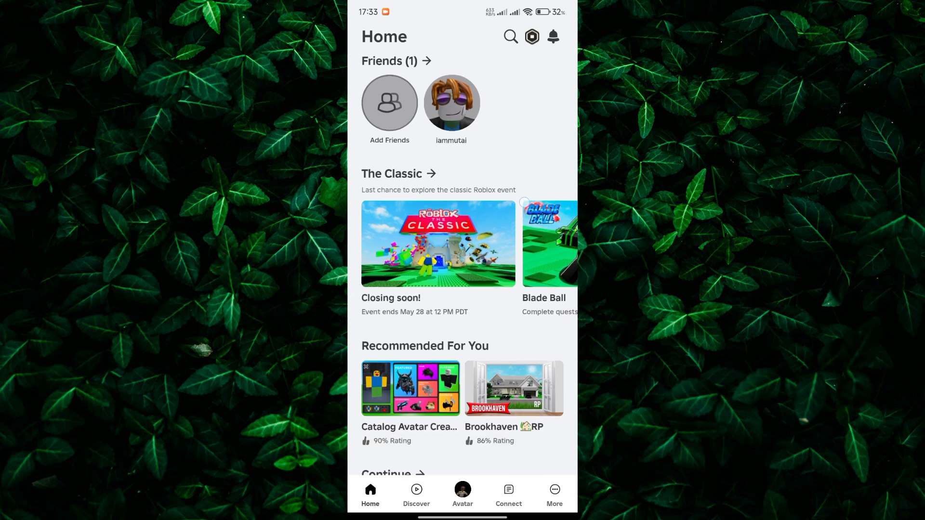
Step: Reach the Continue row on the Home page and expand it into the full recently-played list
{"action": "scroll", "scroll_direction": "down", "scroll_amount": 3}
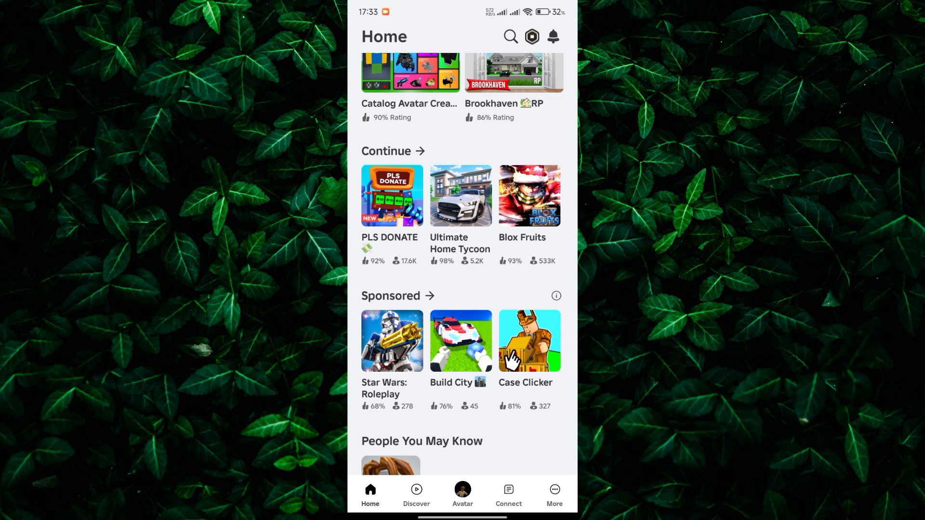
{"action": "left_click", "coordinate": [415, 151]}
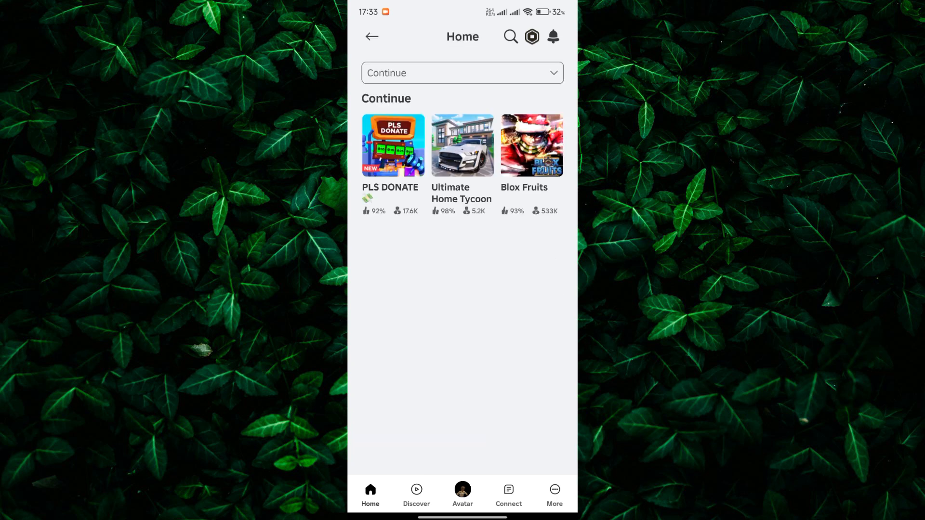